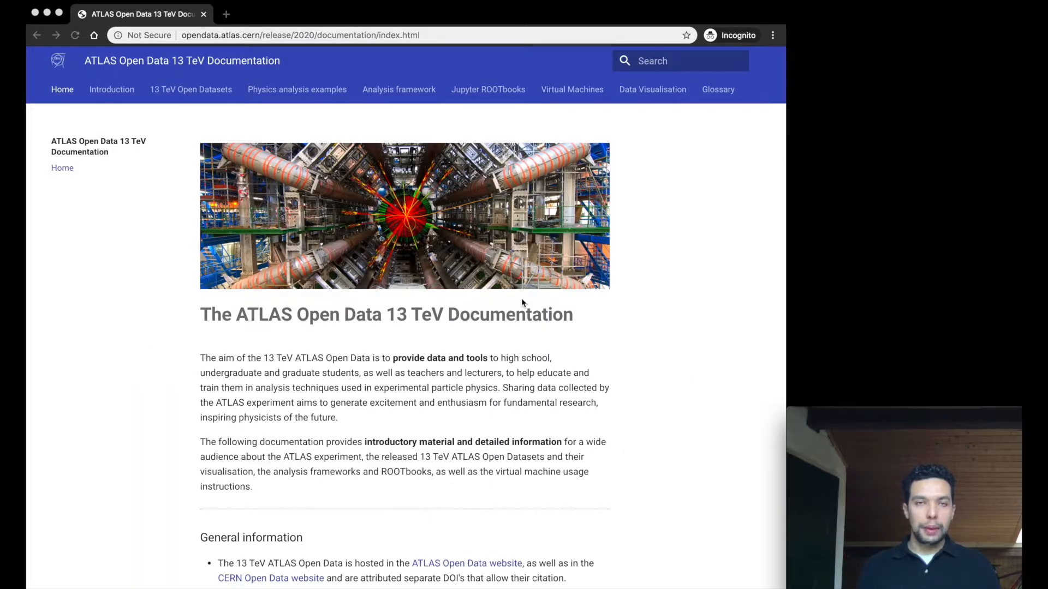
{"action": "mouse_move", "coordinate": [489, 265]}
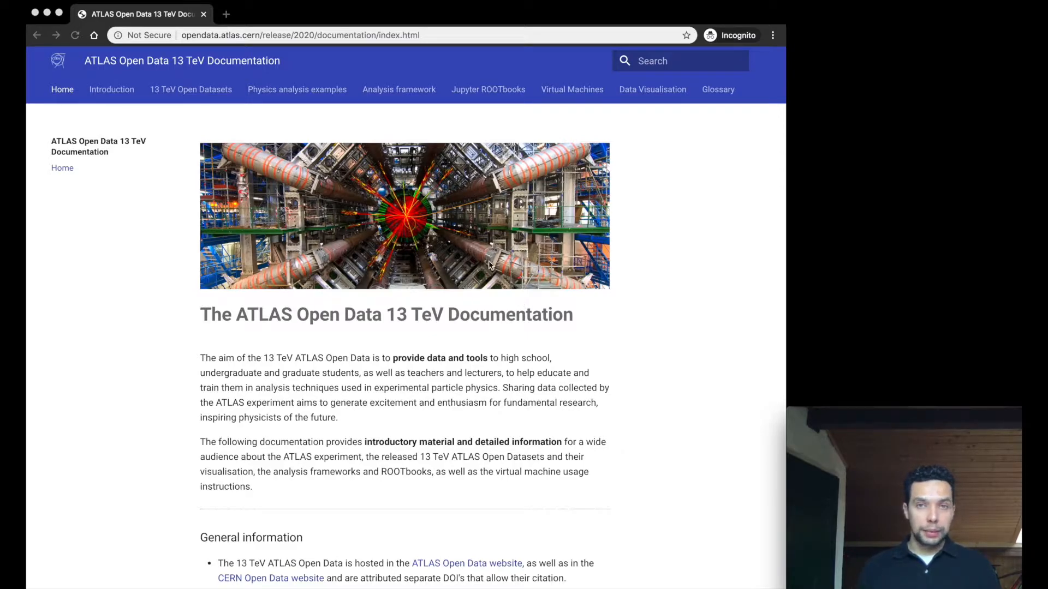
{"action": "mouse_move", "coordinate": [159, 165]}
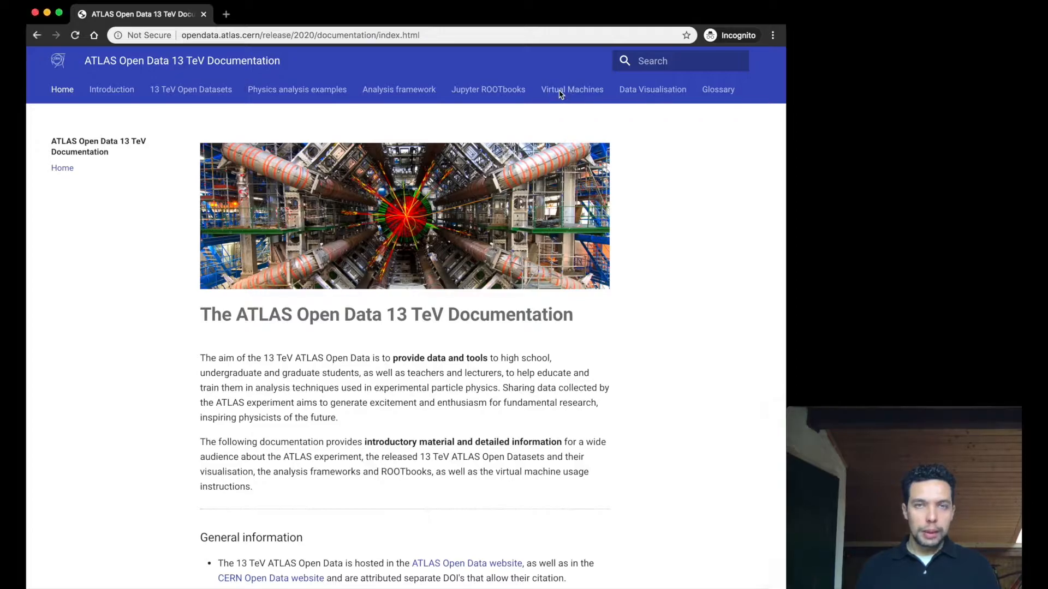
- Go to the Virtual Machines section and open the VirtualBox installation guide
{"action": "left_click", "coordinate": [571, 89]}
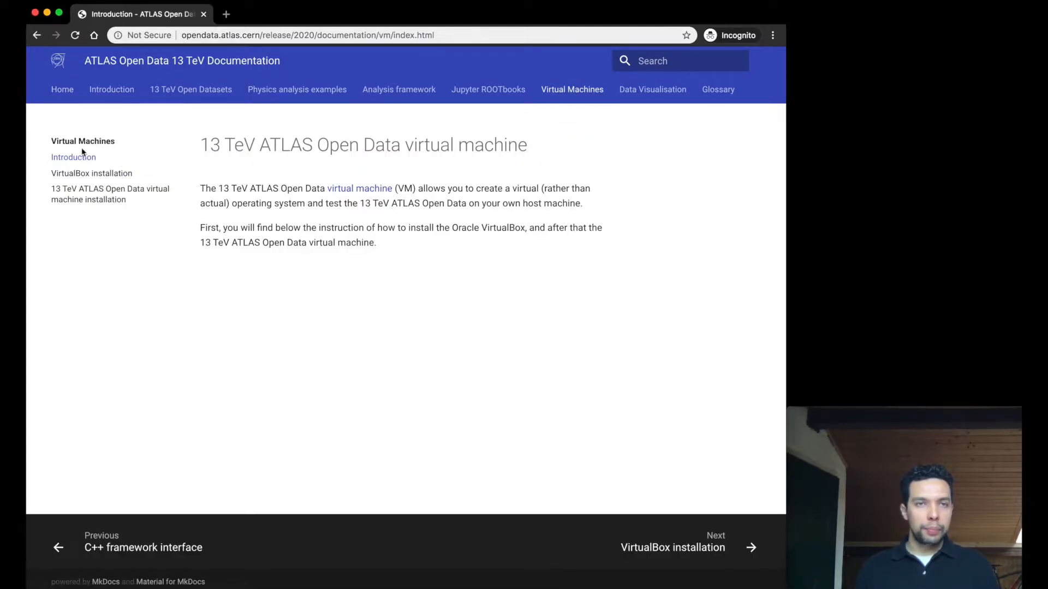
{"action": "mouse_move", "coordinate": [92, 173]}
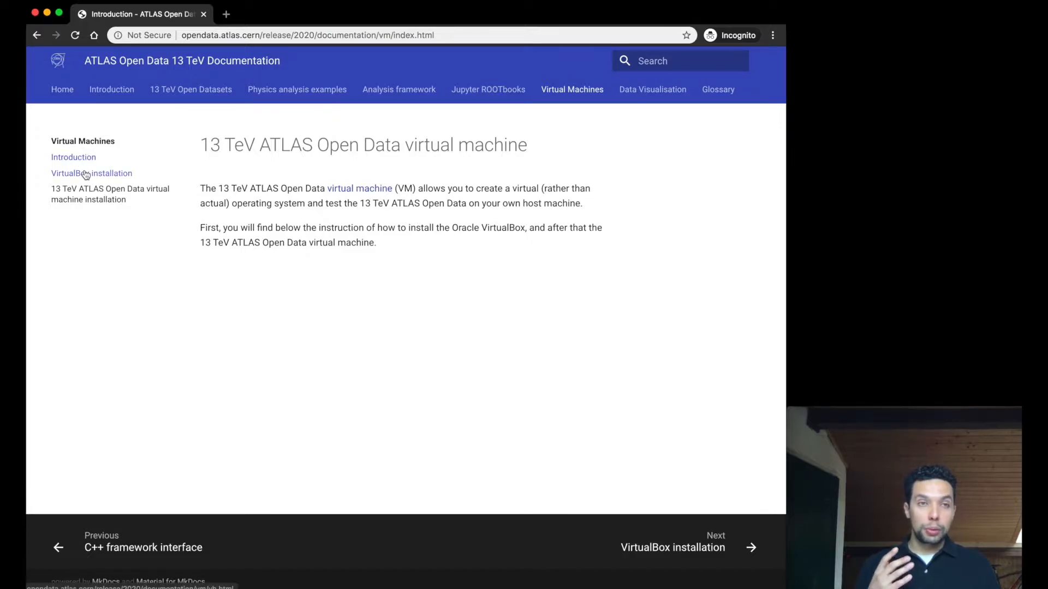
{"action": "mouse_move", "coordinate": [92, 173]}
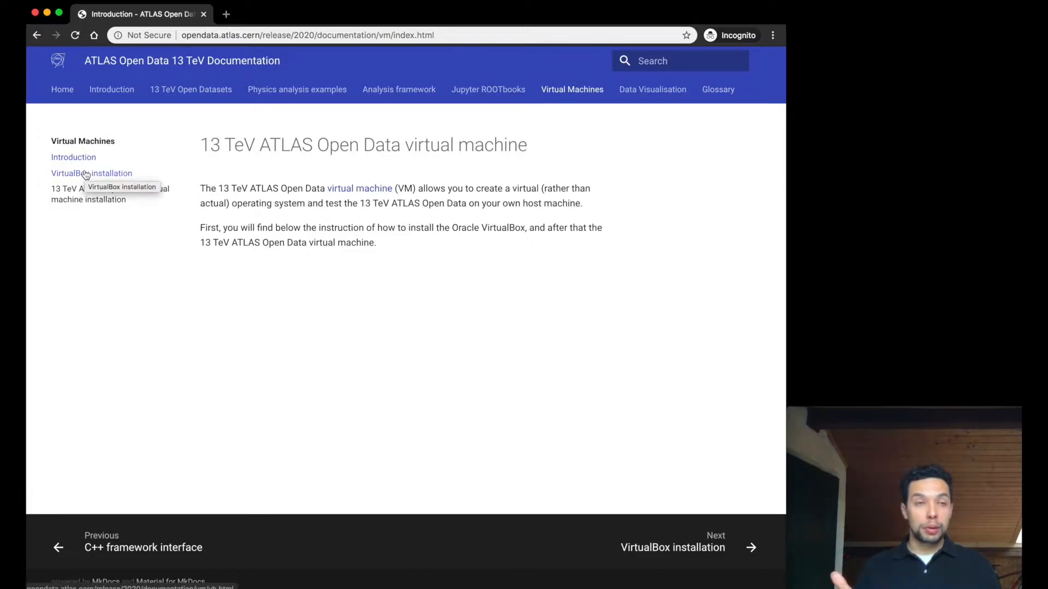
{"action": "left_click", "coordinate": [92, 173]}
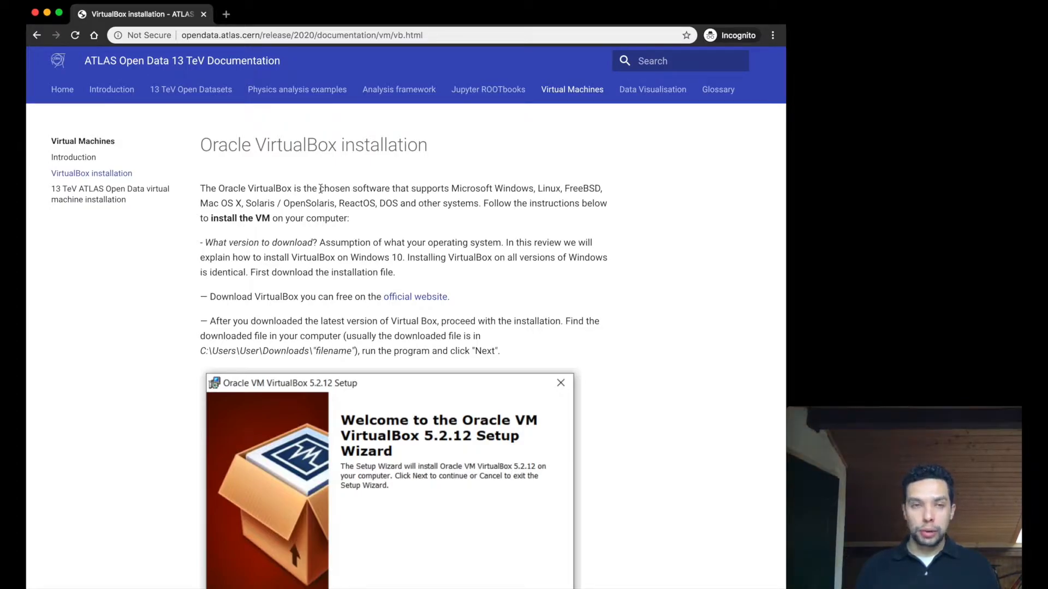
{"action": "mouse_move", "coordinate": [399, 303]}
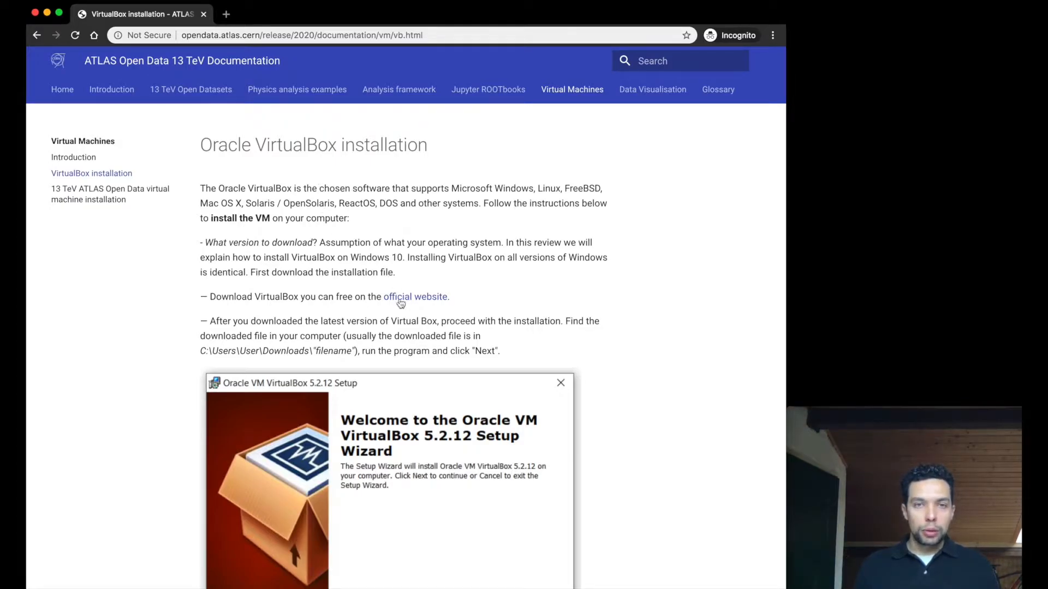
{"action": "mouse_move", "coordinate": [418, 304]}
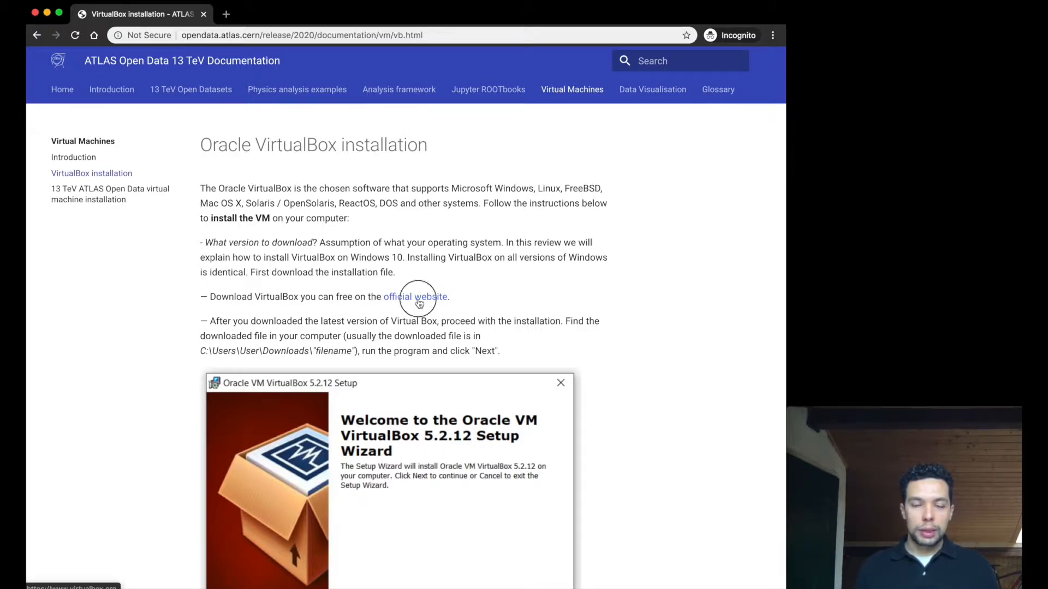
- Follow the official website link to virtualbox.org and open the VirtualBox 6.1 downloads page
{"action": "left_click", "coordinate": [416, 297]}
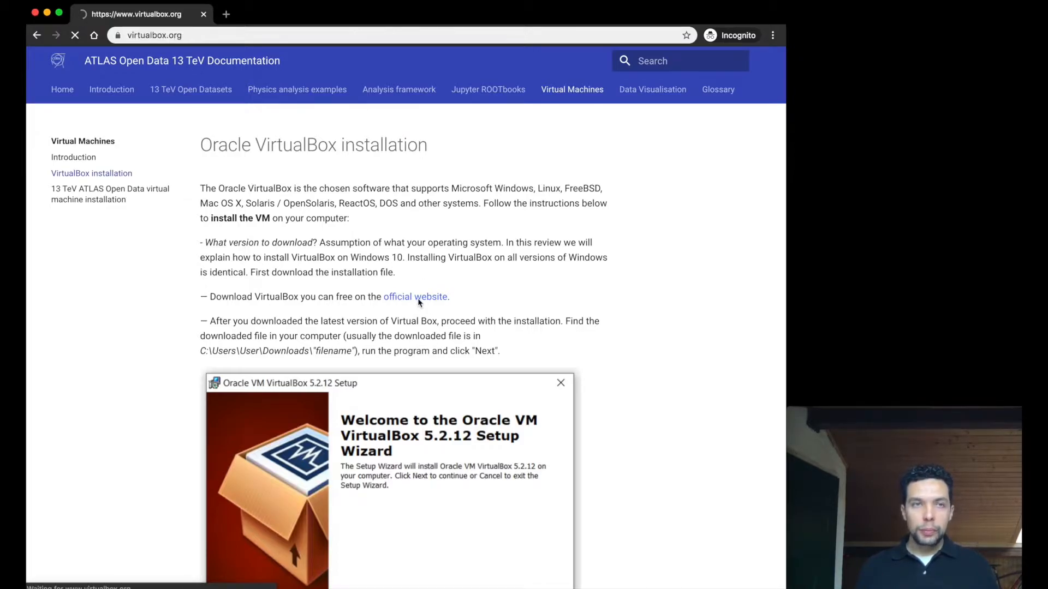
{"action": "left_click", "coordinate": [415, 296]}
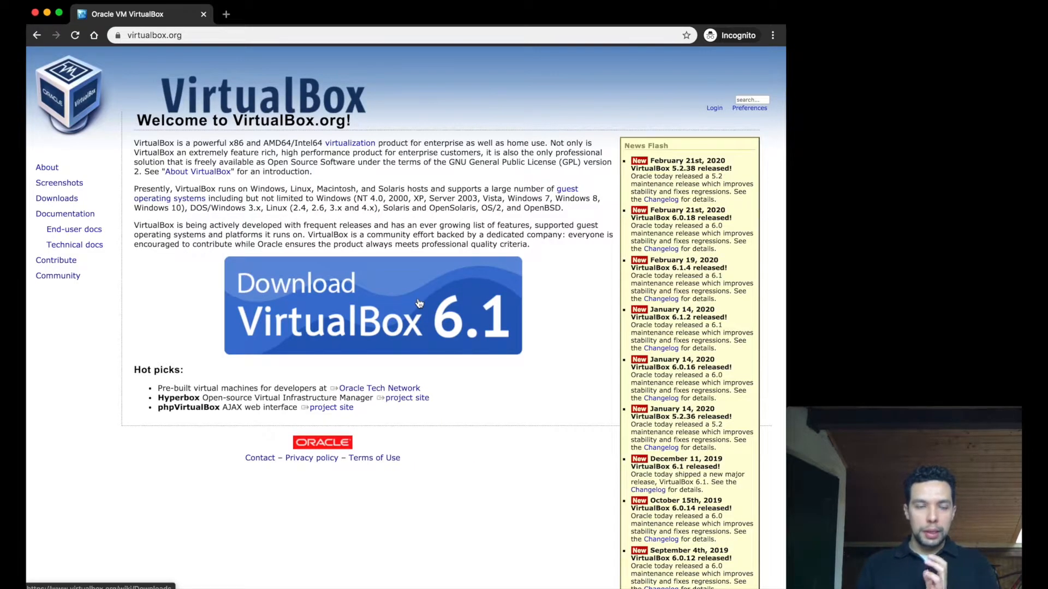
{"action": "mouse_move", "coordinate": [417, 302]}
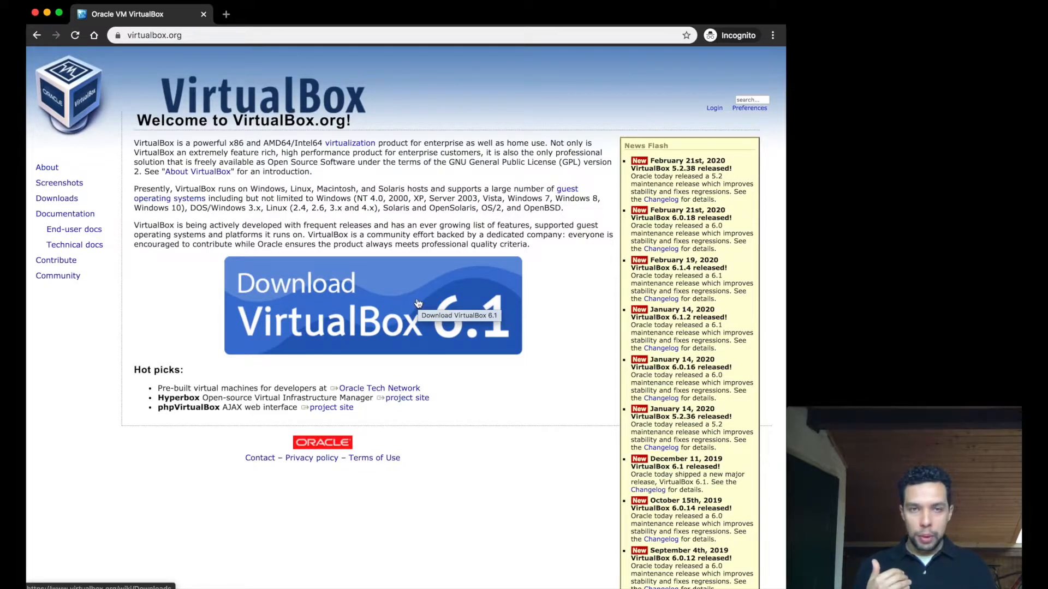
{"action": "left_click", "coordinate": [372, 305]}
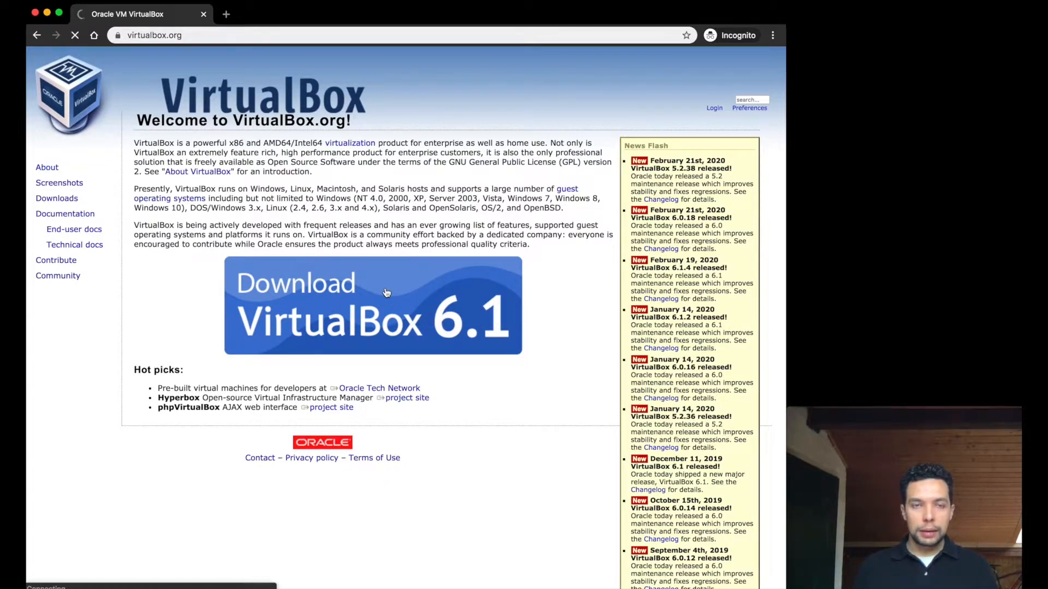
{"action": "left_click", "coordinate": [373, 306]}
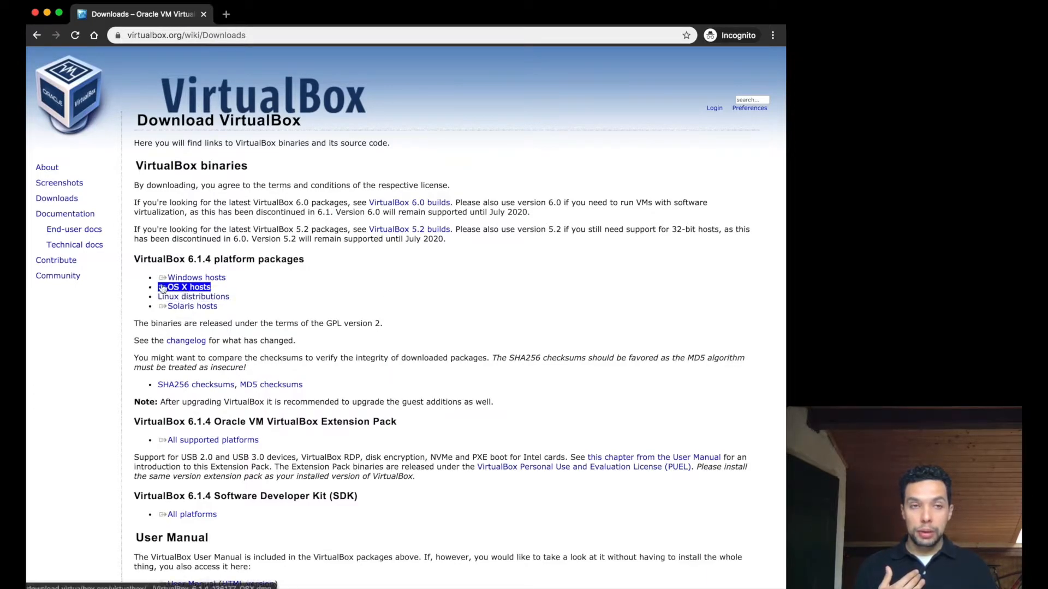
{"action": "mouse_move", "coordinate": [236, 284]}
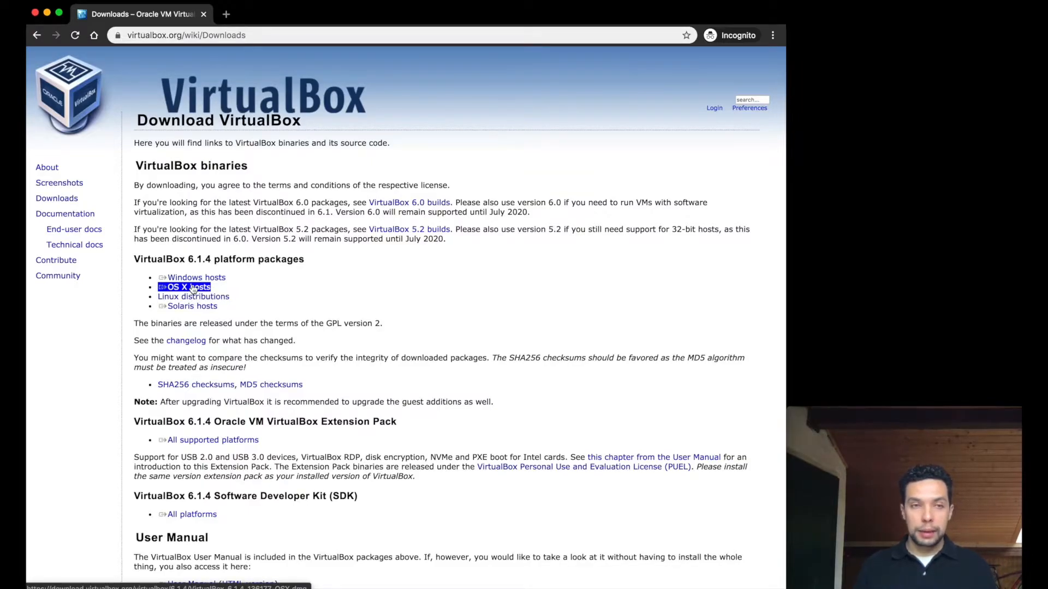
- Download the VirtualBox 6.1.4 OS X hosts .dmg and mount it from the download bar
{"action": "left_click", "coordinate": [188, 287]}
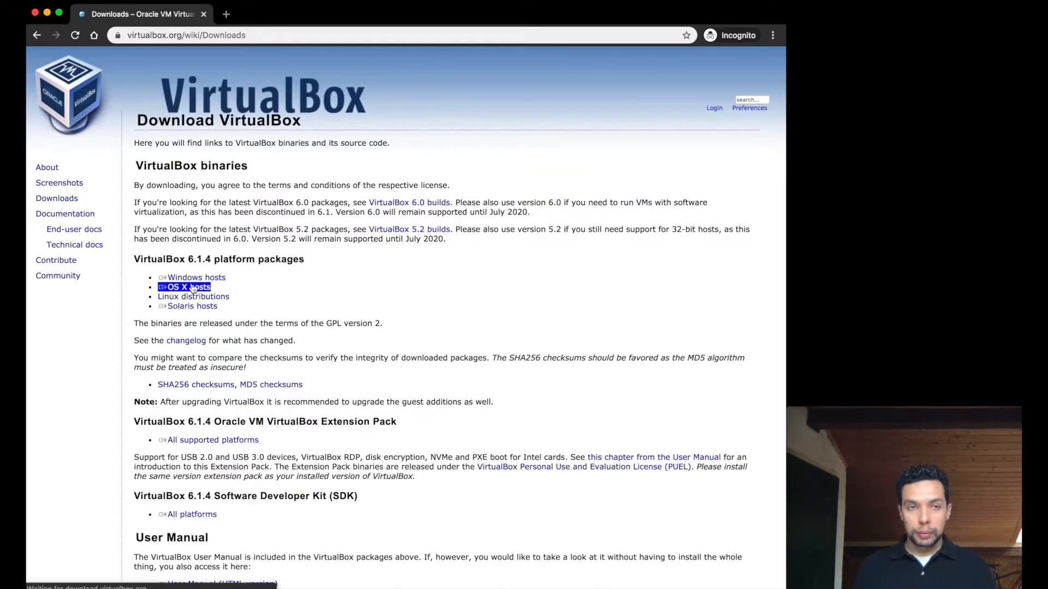
{"action": "left_click", "coordinate": [188, 287]}
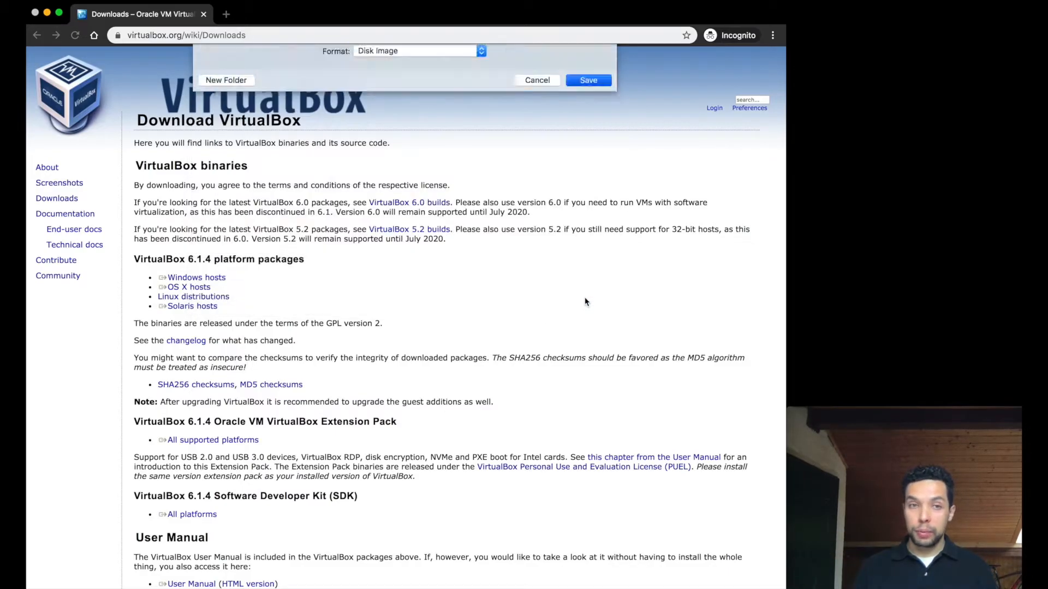
{"action": "left_click", "coordinate": [587, 80]}
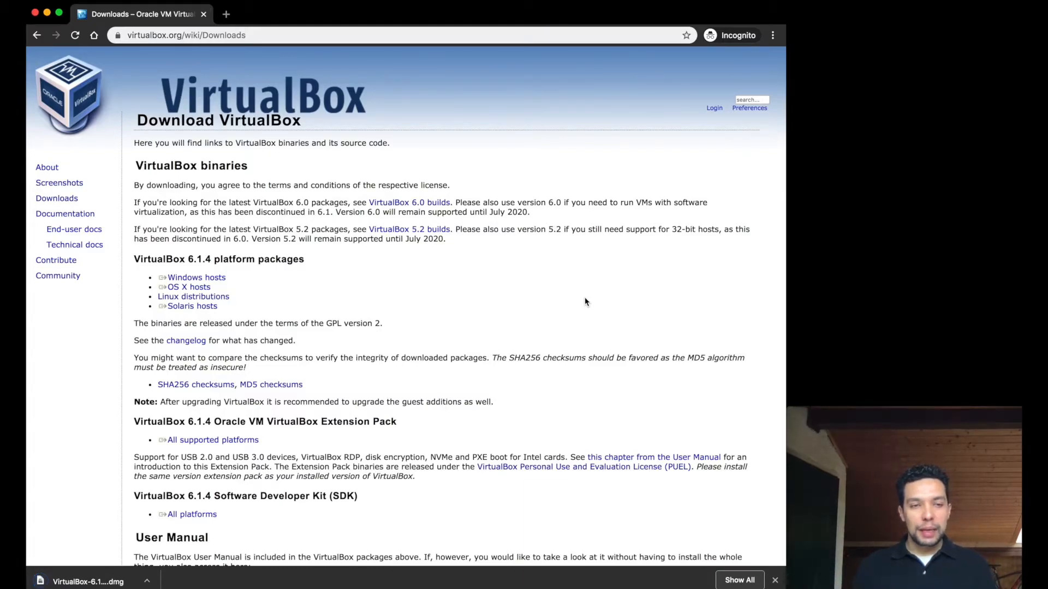
{"action": "mouse_move", "coordinate": [82, 513]}
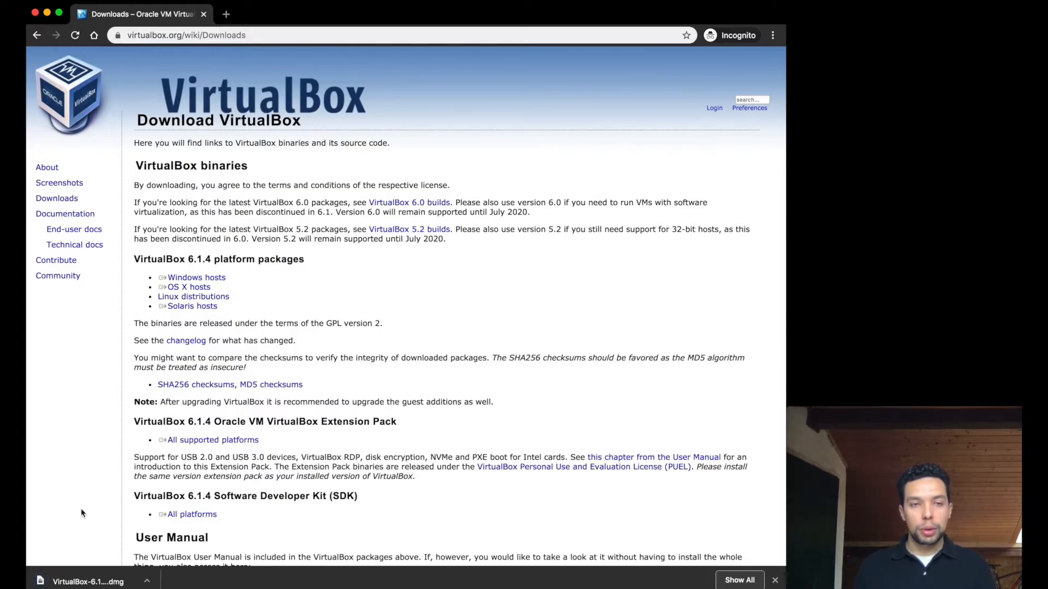
{"action": "mouse_move", "coordinate": [66, 580]}
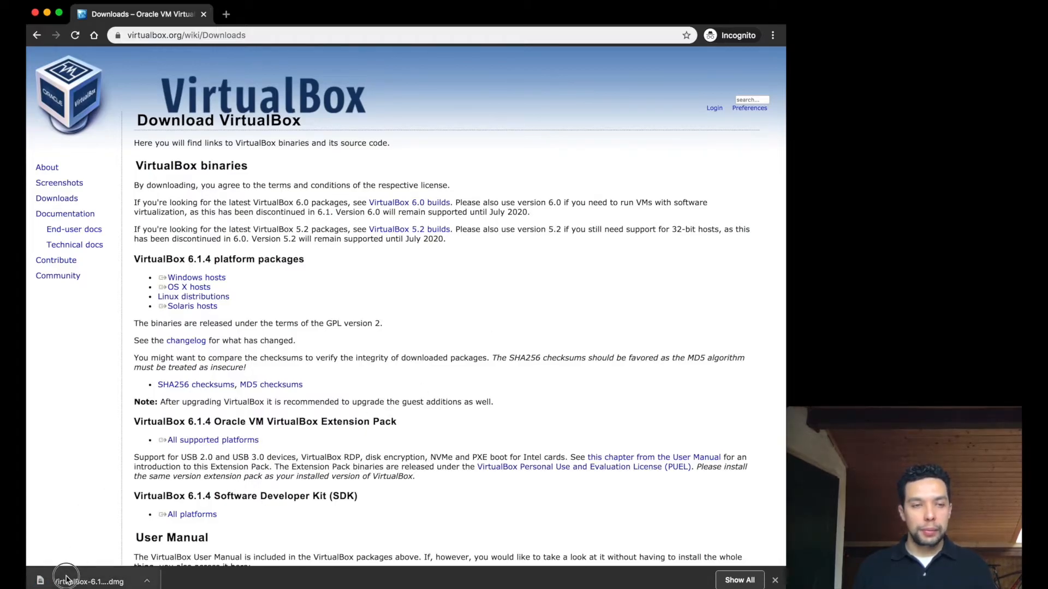
{"action": "left_click", "coordinate": [89, 582]}
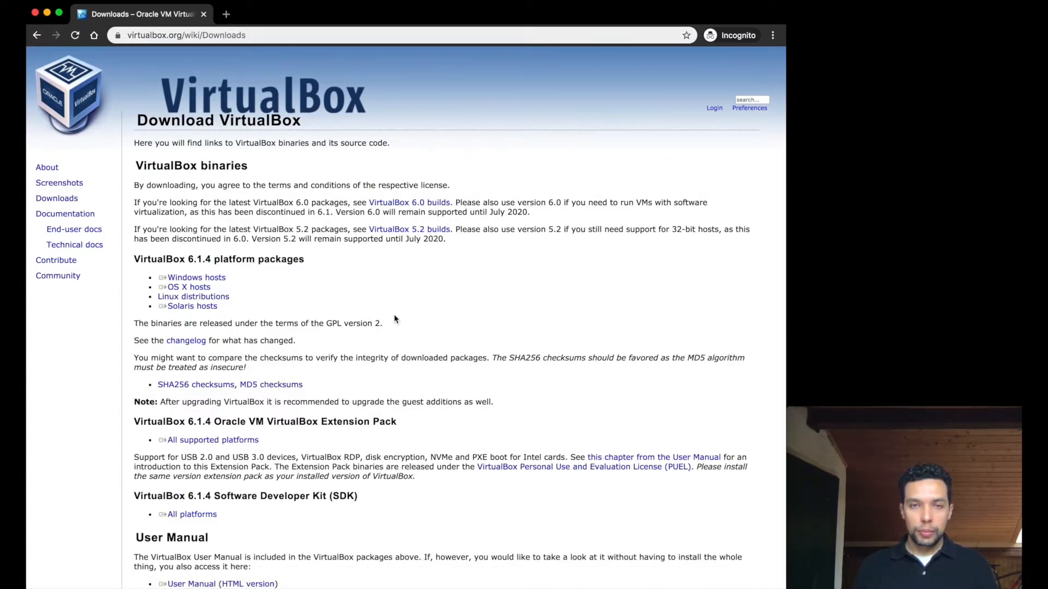
{"action": "left_click", "coordinate": [189, 286]}
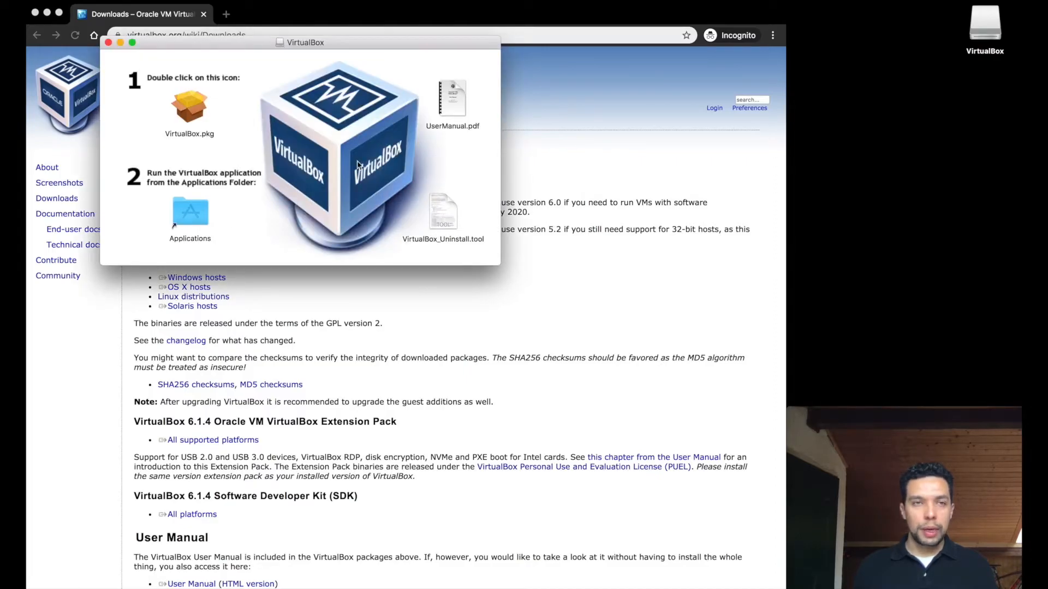
- Launch VirtualBox.pkg and let the installer's package check run
{"action": "left_click", "coordinate": [189, 107]}
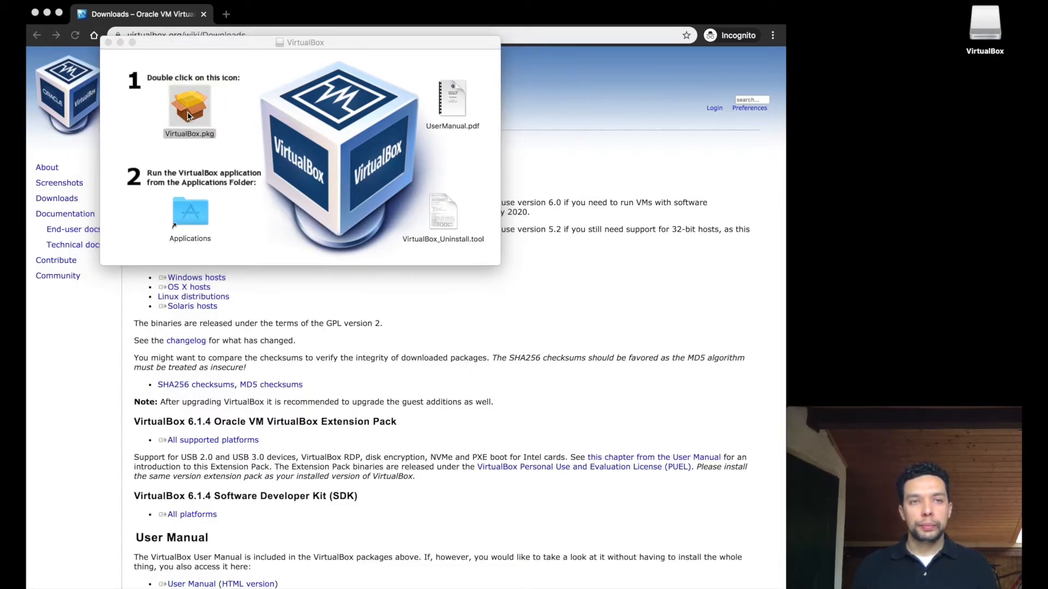
{"action": "double_click", "coordinate": [190, 107]}
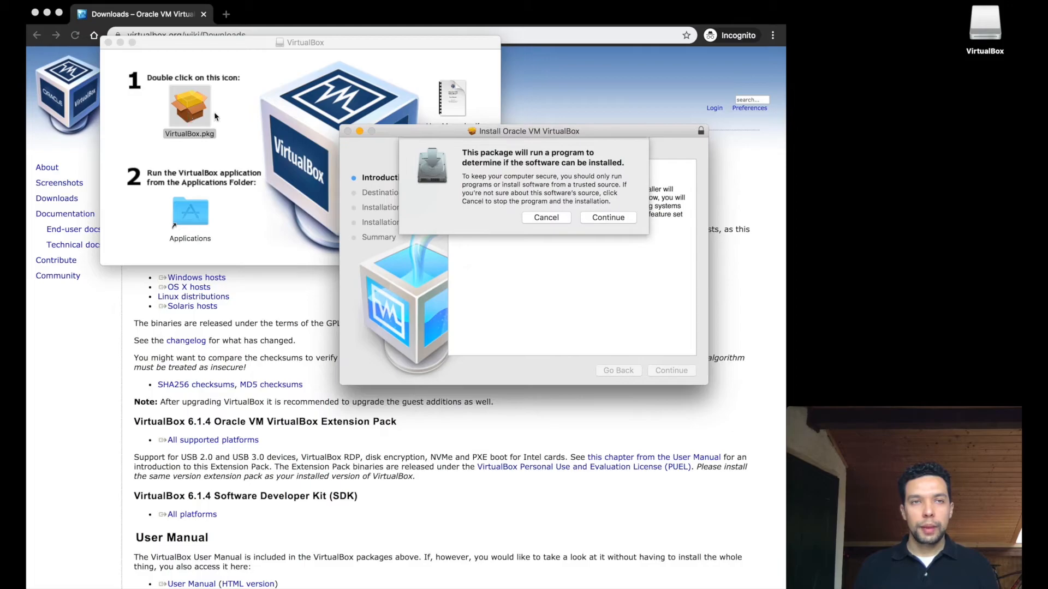
{"action": "left_click", "coordinate": [607, 216]}
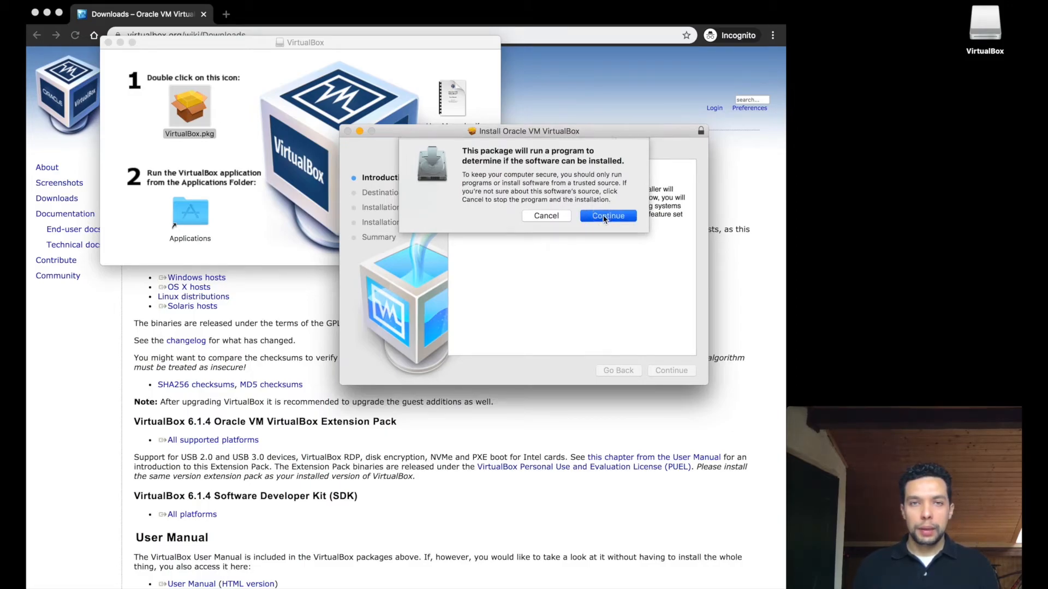
{"action": "left_click", "coordinate": [608, 215]}
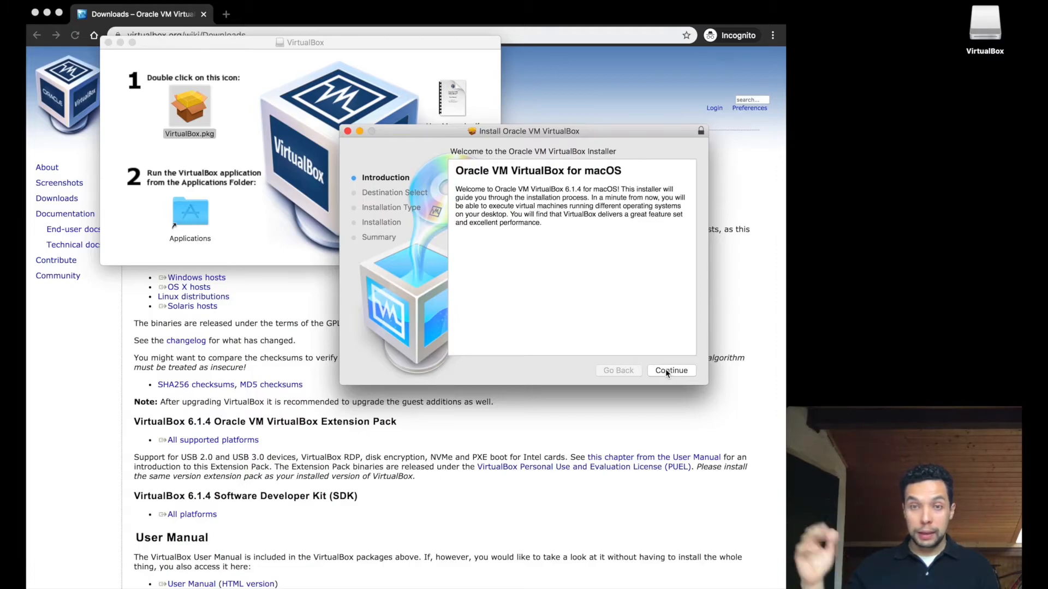
- Run the standard Oracle VM VirtualBox 6.1.4 installation to completion
{"action": "left_click", "coordinate": [670, 370]}
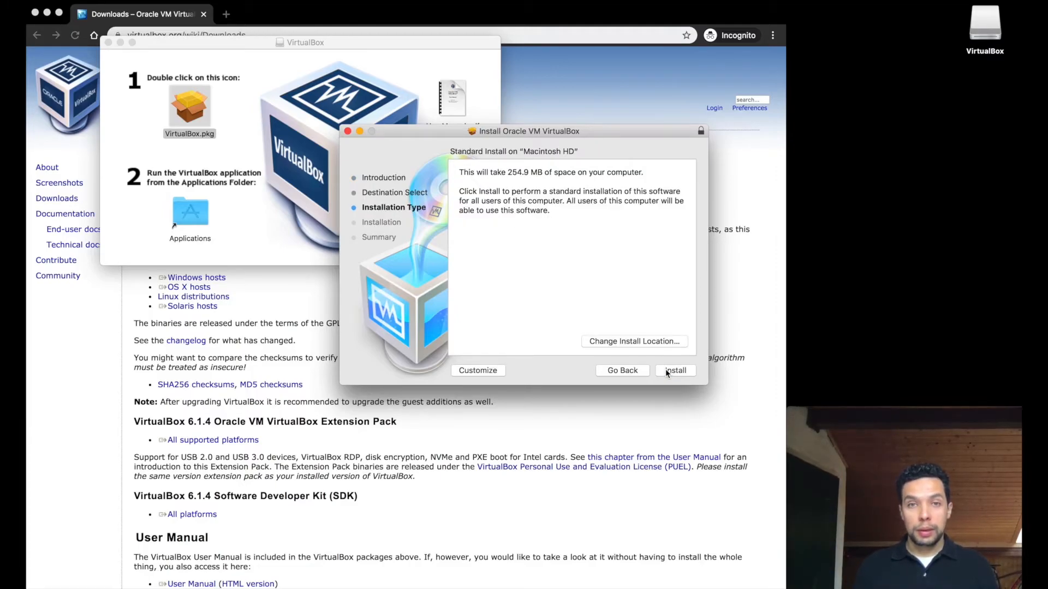
{"action": "left_click", "coordinate": [675, 370]}
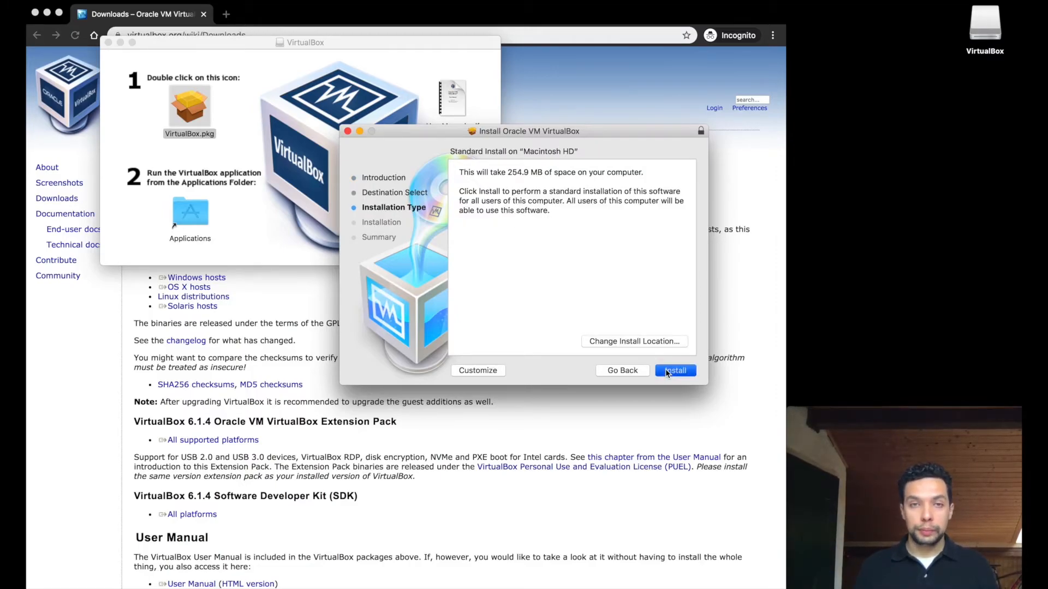
{"action": "left_click", "coordinate": [675, 370]}
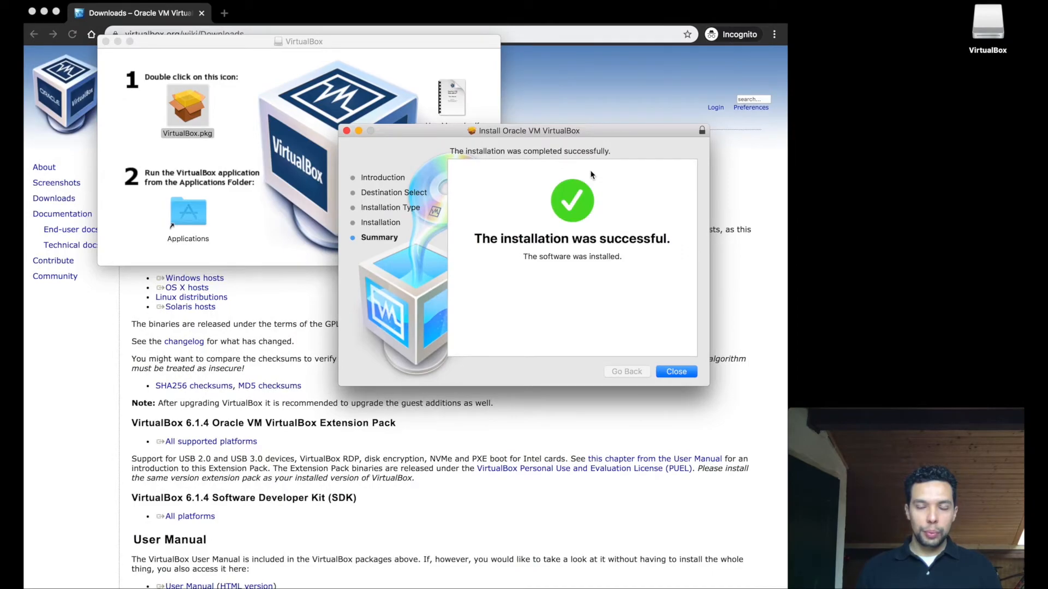
{"action": "mouse_move", "coordinate": [681, 358]}
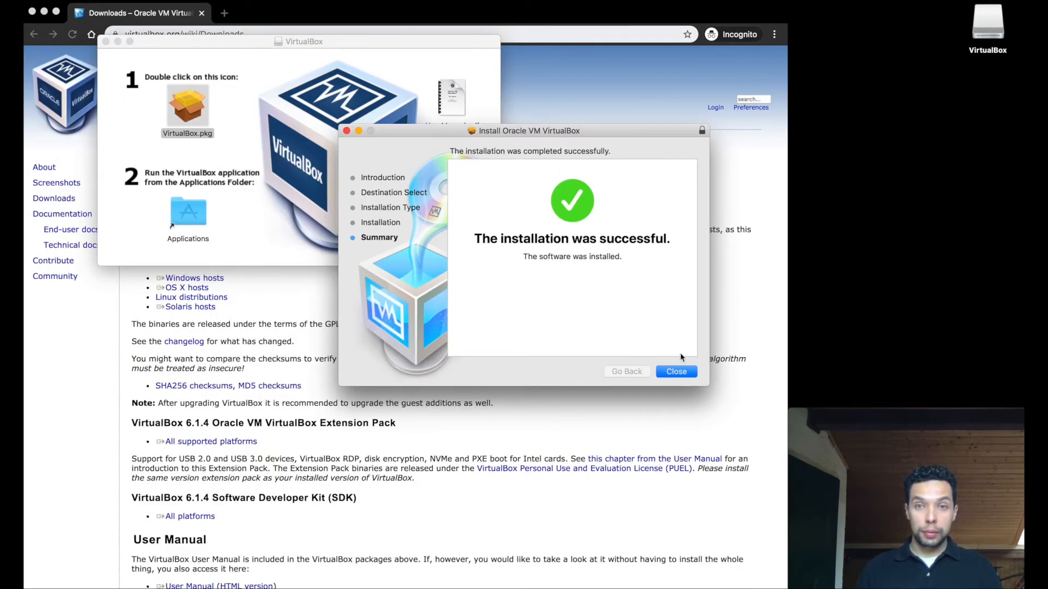
- Close the installer, trash the VirtualBox package, and close the disk image window
{"action": "left_click", "coordinate": [675, 372]}
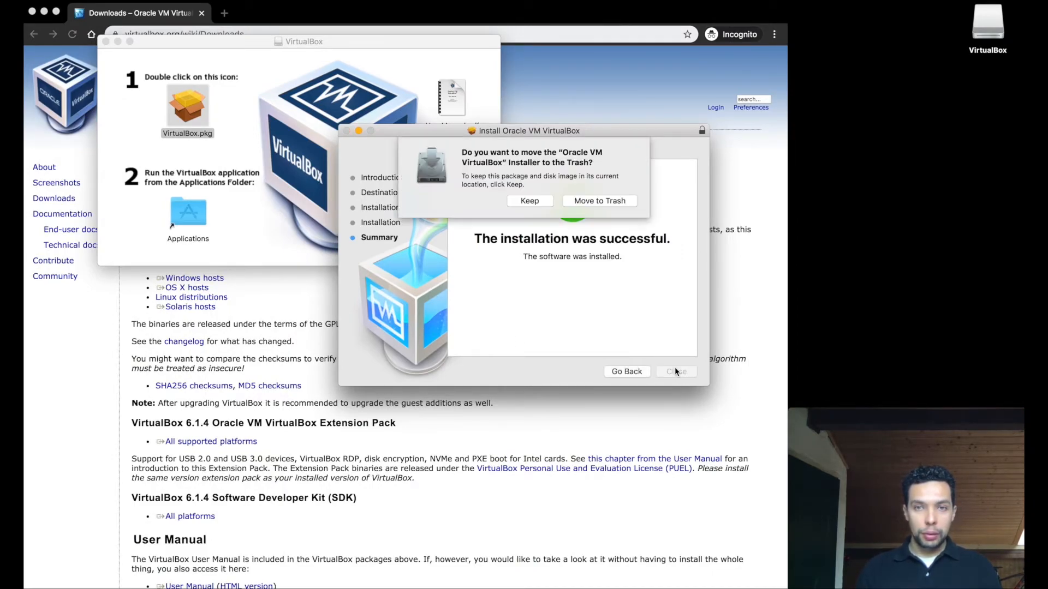
{"action": "mouse_move", "coordinate": [599, 201]}
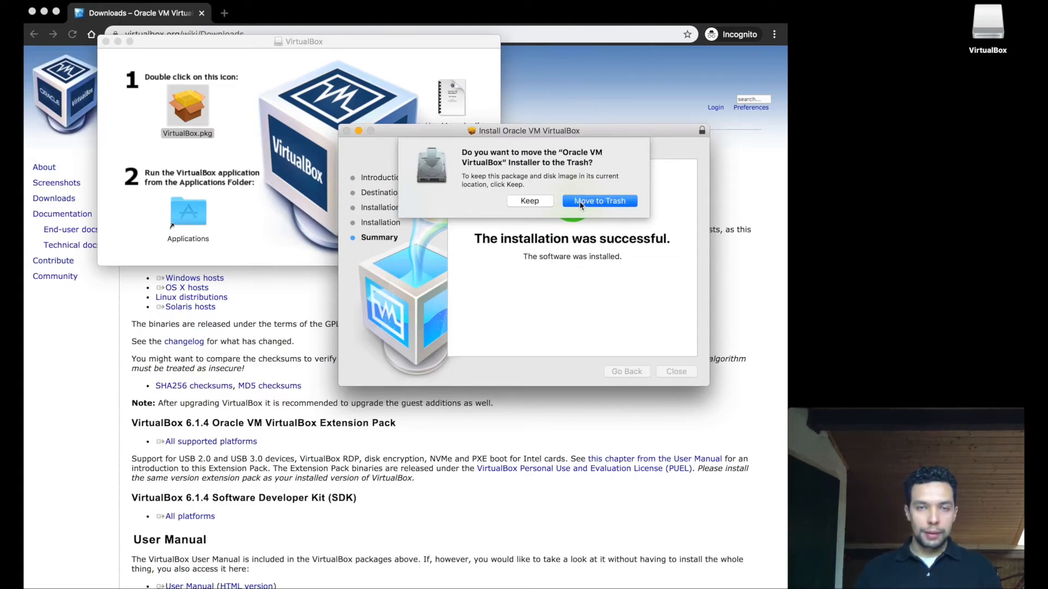
{"action": "left_click", "coordinate": [598, 200]}
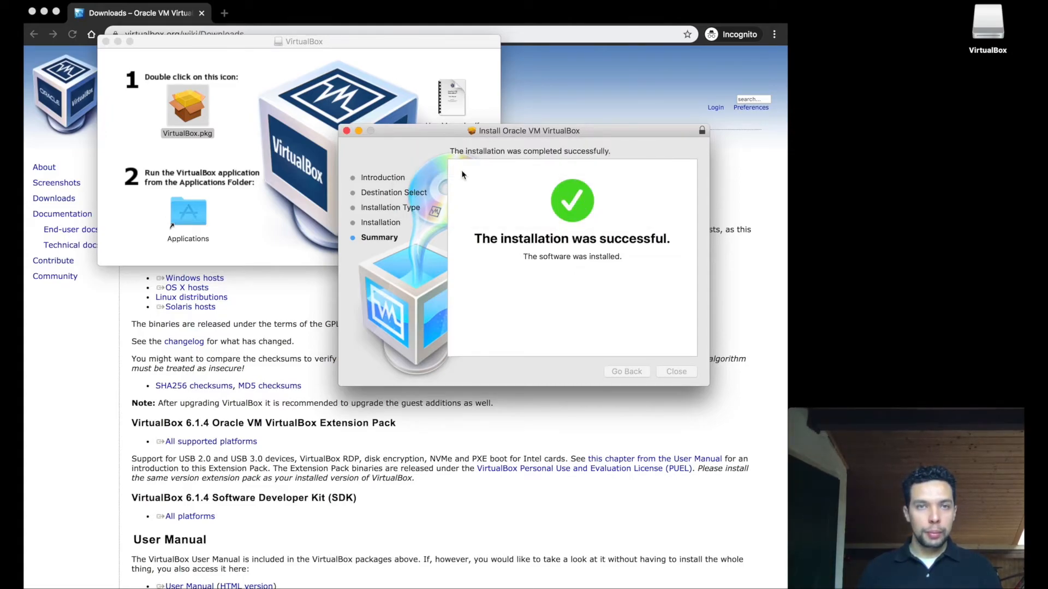
{"action": "left_click", "coordinate": [675, 372]}
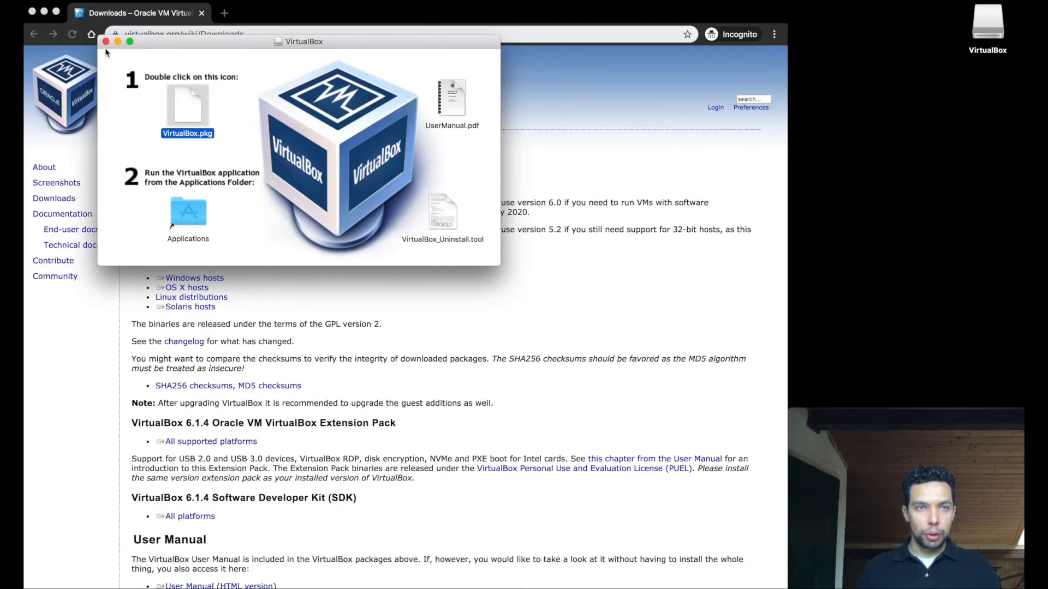
{"action": "left_click", "coordinate": [105, 42]}
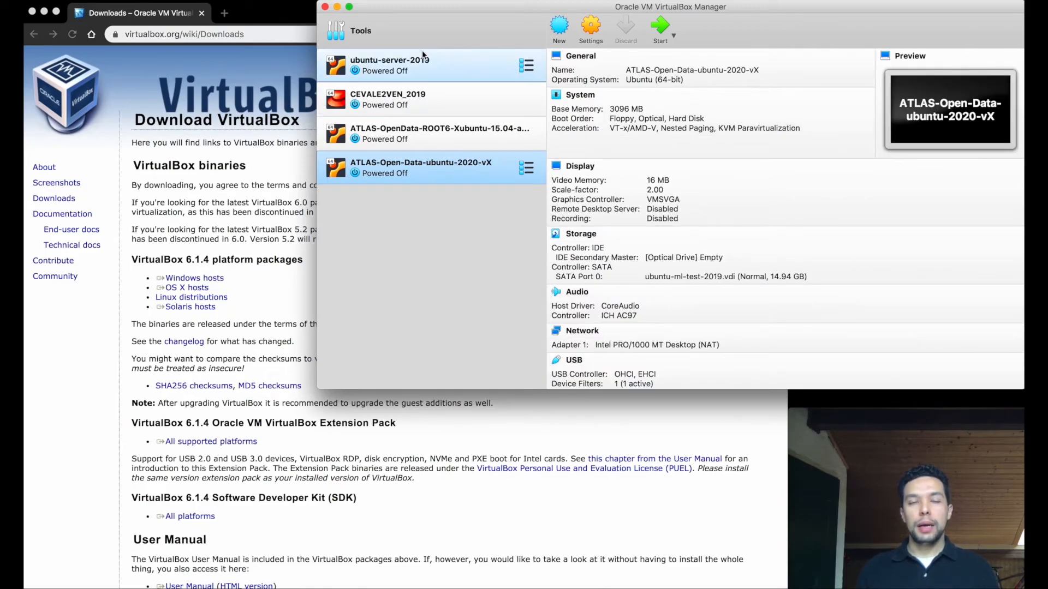
{"action": "mouse_move", "coordinate": [396, 214]}
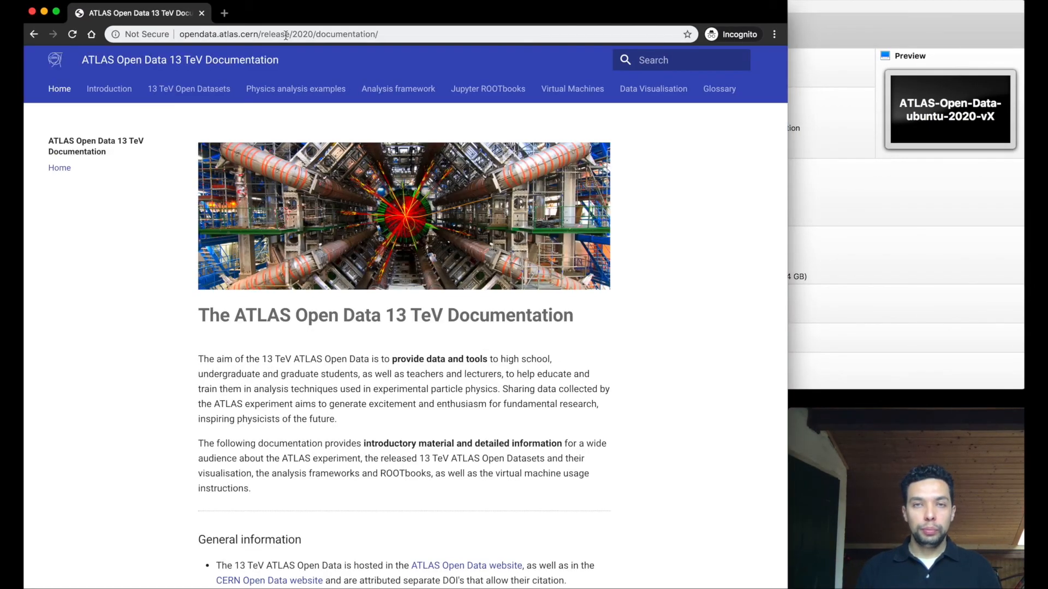
{"action": "mouse_move", "coordinate": [398, 89]}
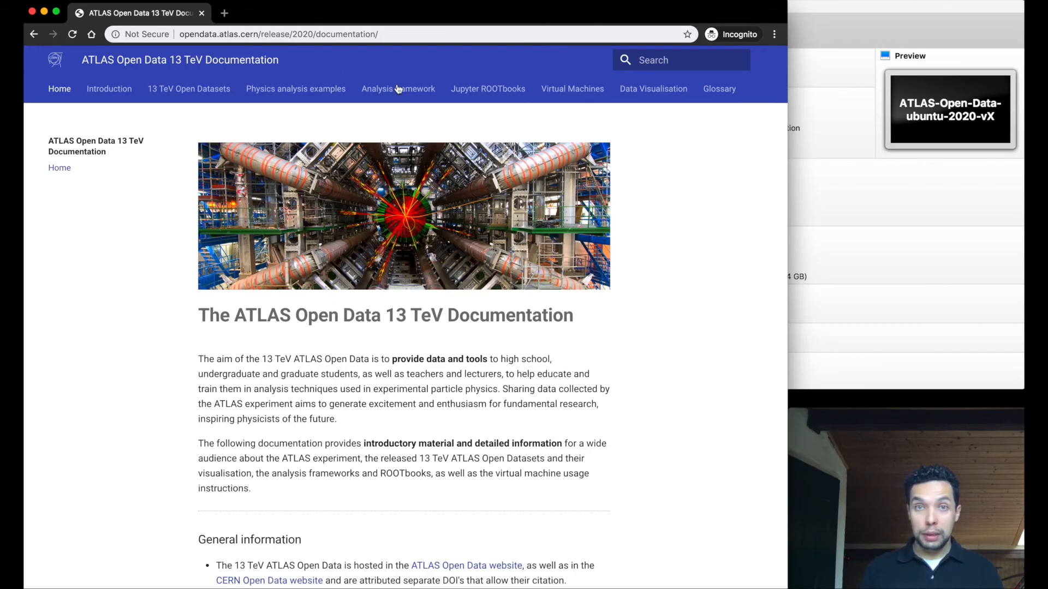